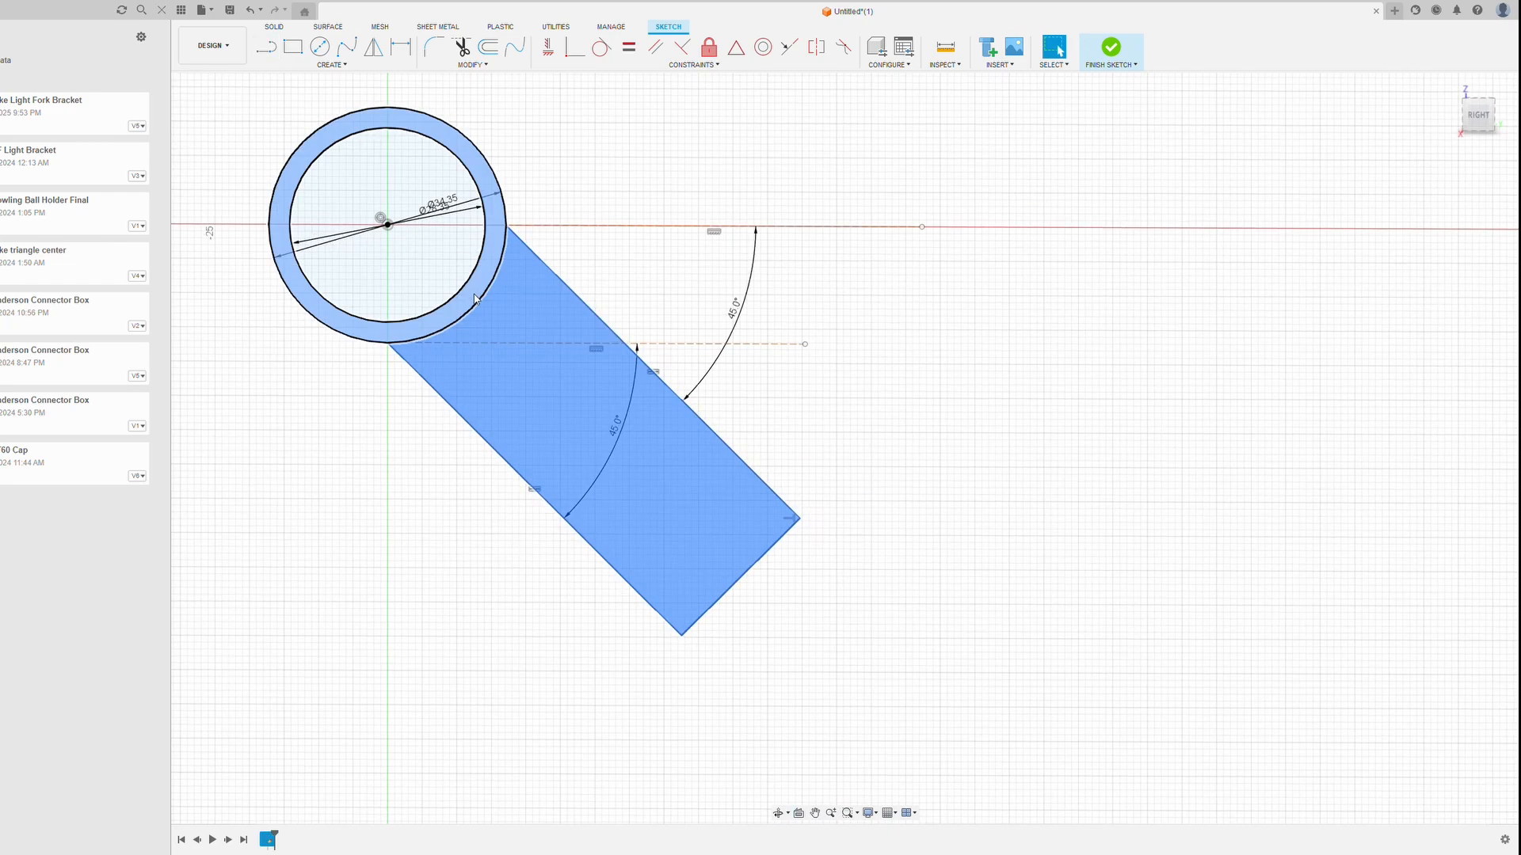
Step: Finish the 26 x 45.8 rectangle sketch on the box base and return to the solid model
{"action": "left_click", "coordinate": [1110, 49]}
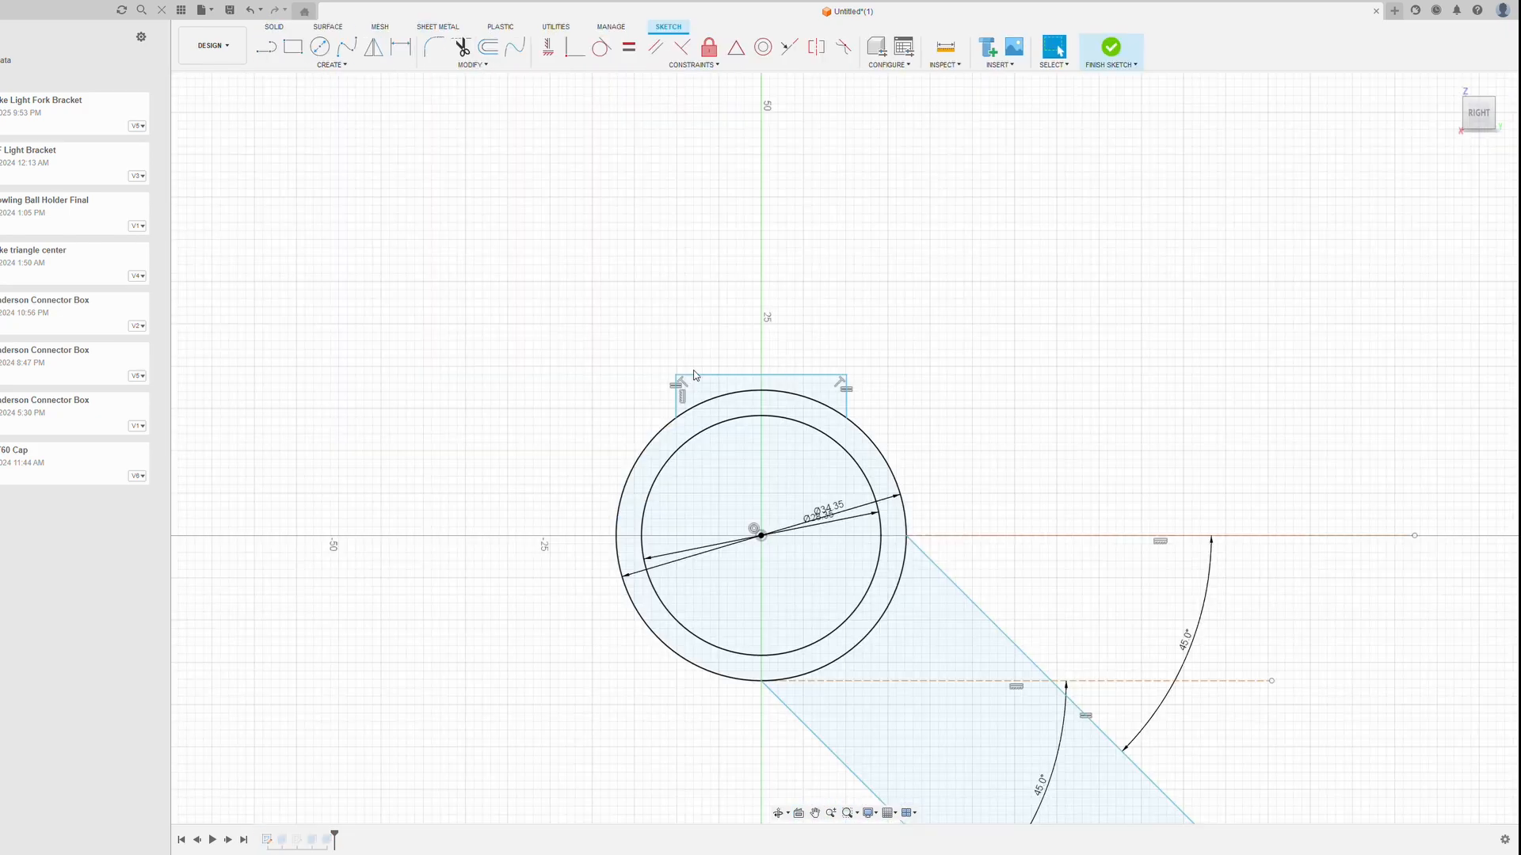
{"action": "left_click", "coordinate": [1111, 46]}
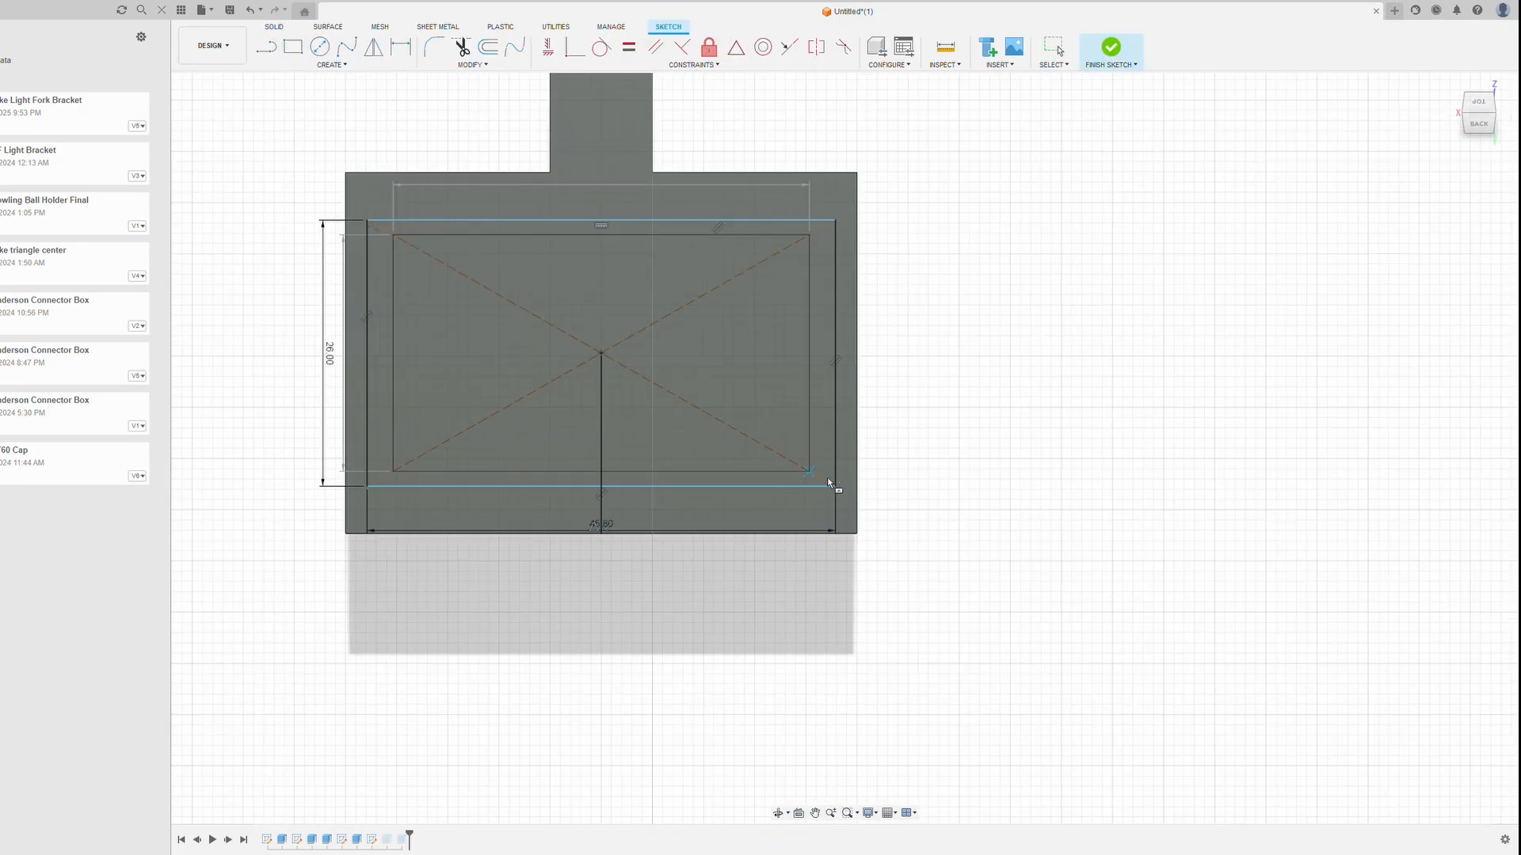
{"action": "left_click", "coordinate": [1109, 49]}
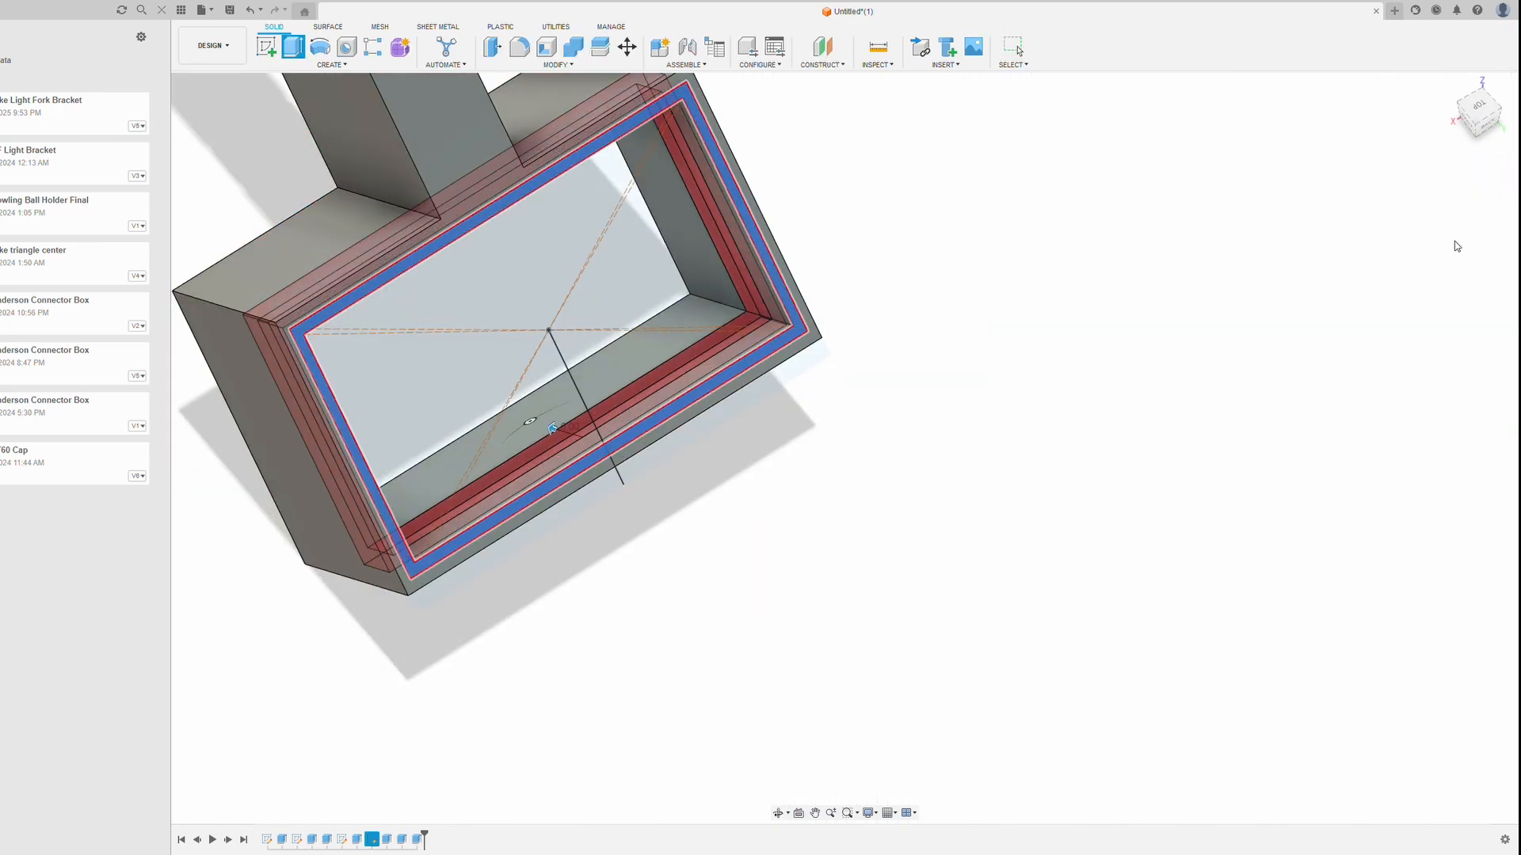